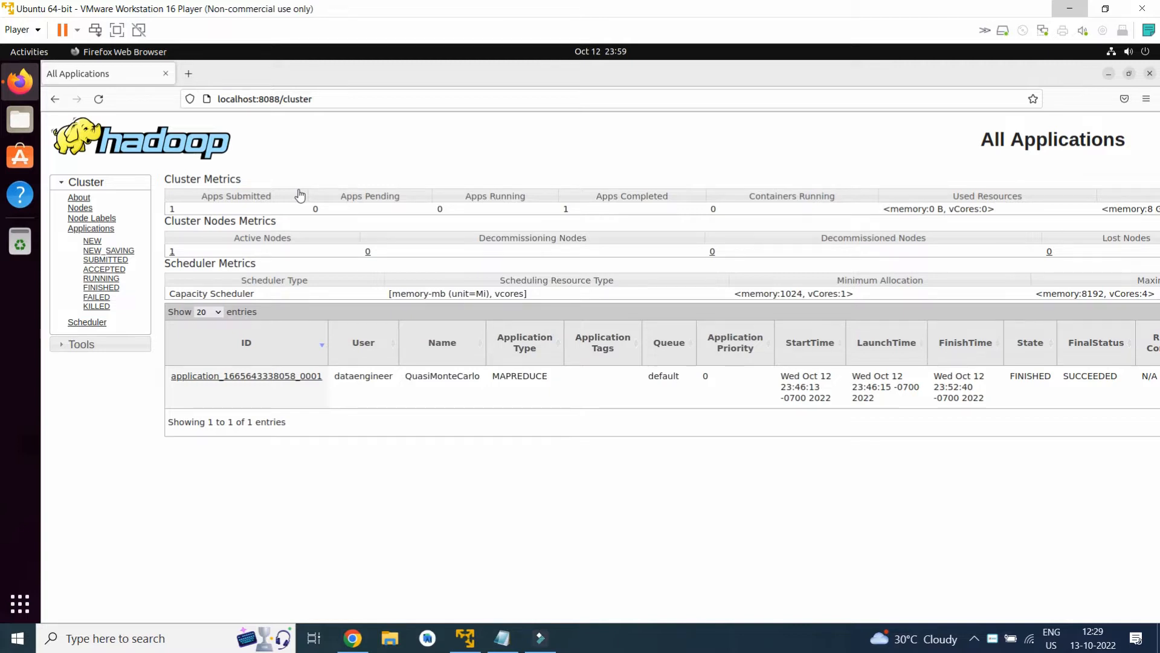
mouse_move(379, 169)
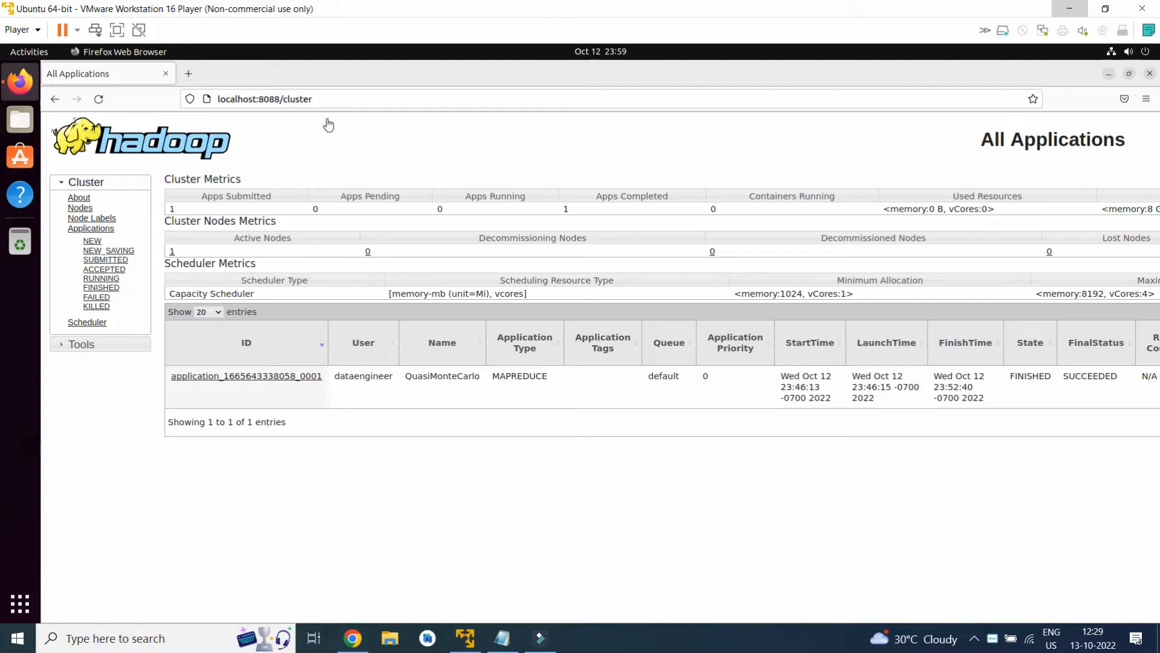
mouse_move(240, 109)
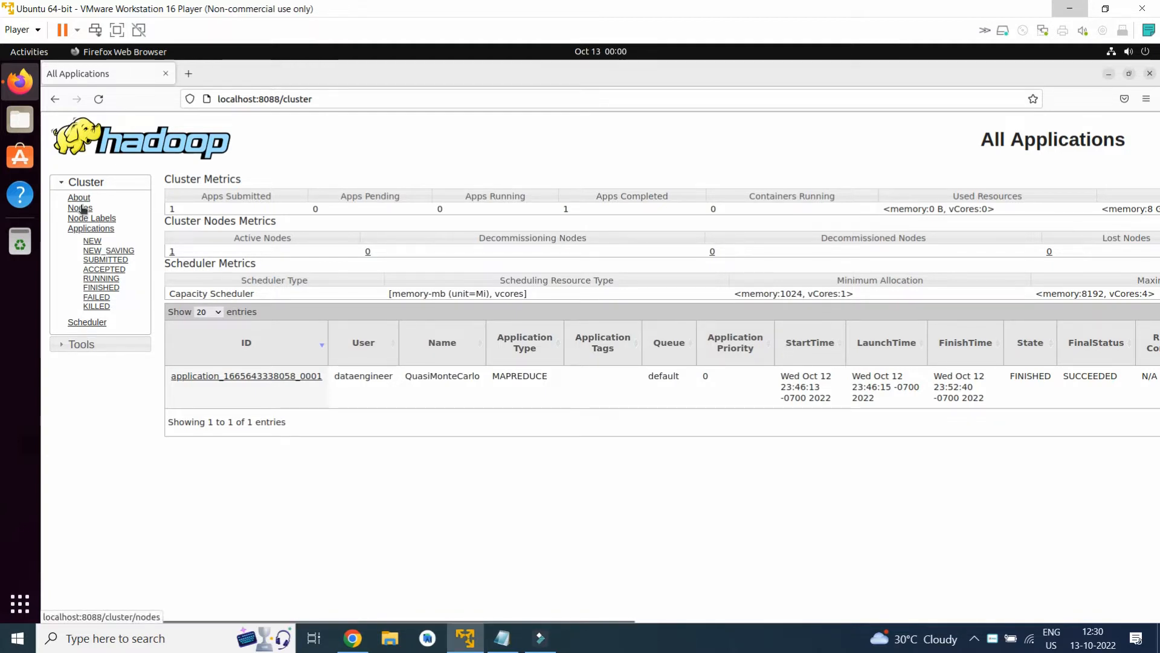
View the cluster's Nodes page, then return to the list of all applications.
left_click(80, 207)
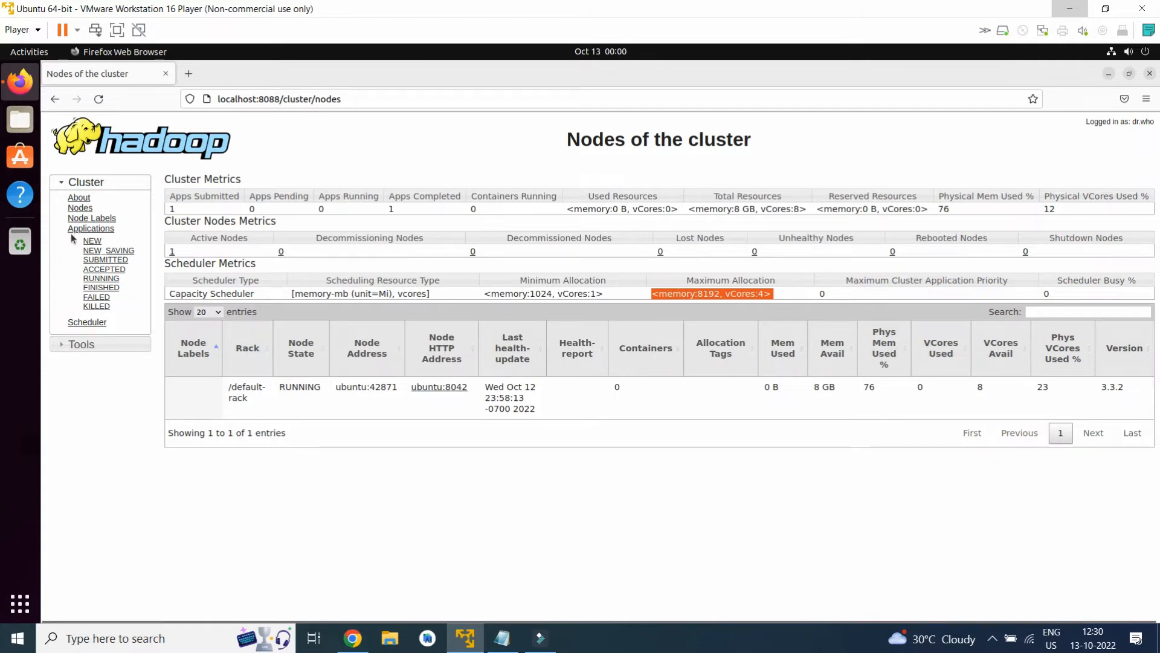
left_click(90, 228)
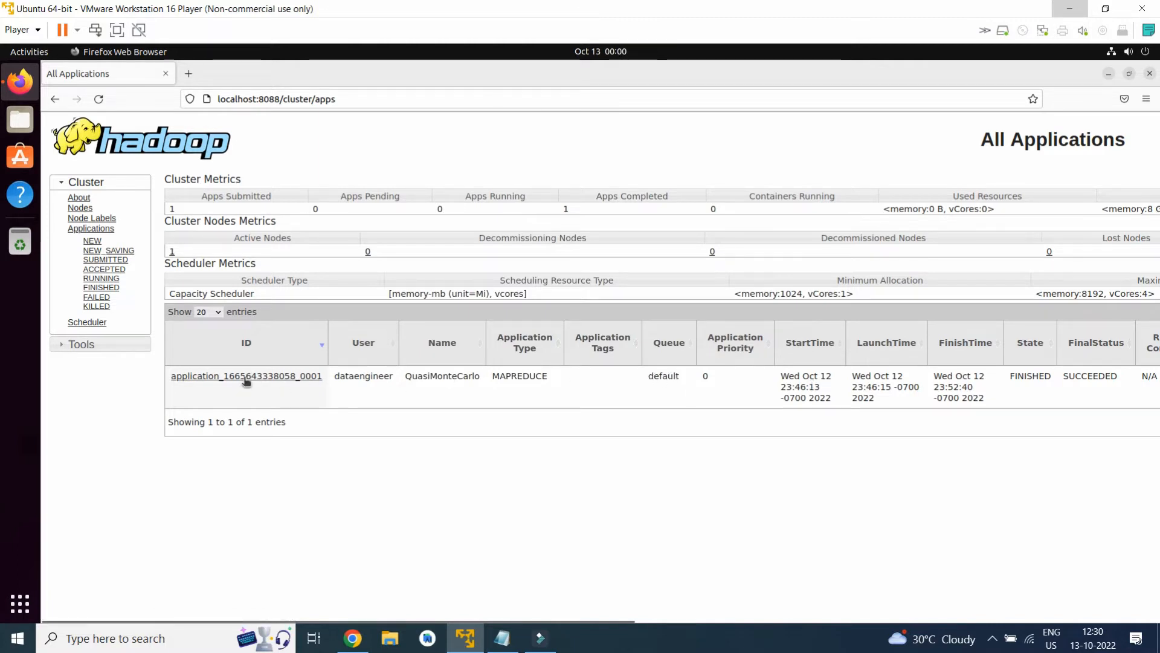
Open the QuasiMonteCarlo application's details and scroll to its attempts table.
left_click(246, 375)
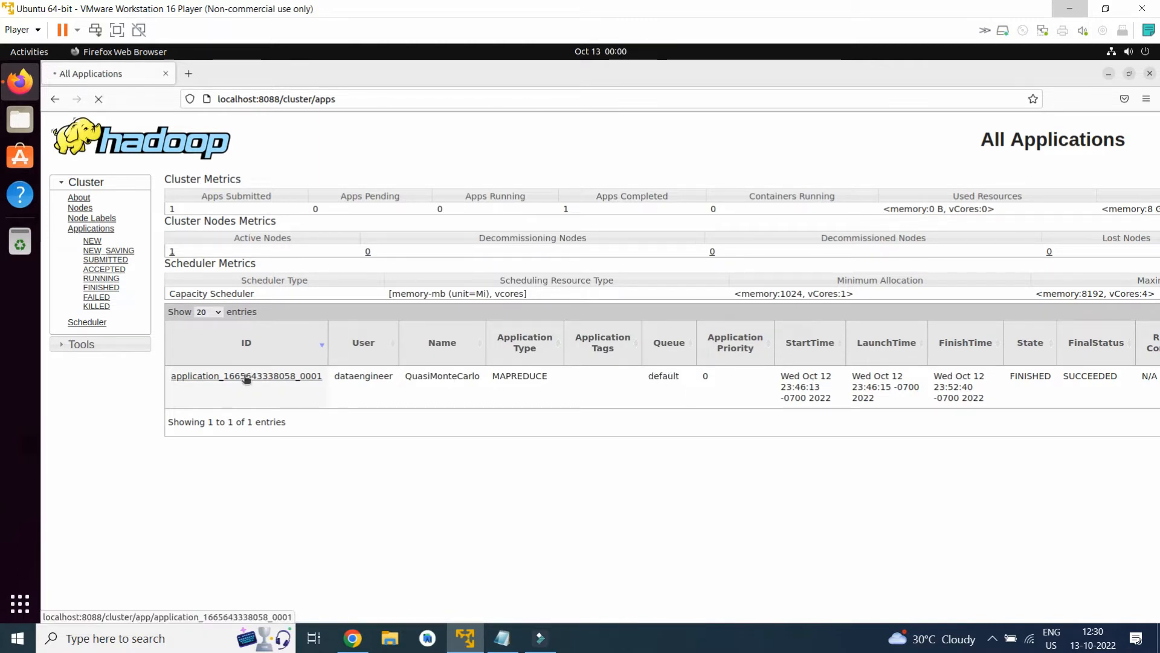
left_click(246, 376)
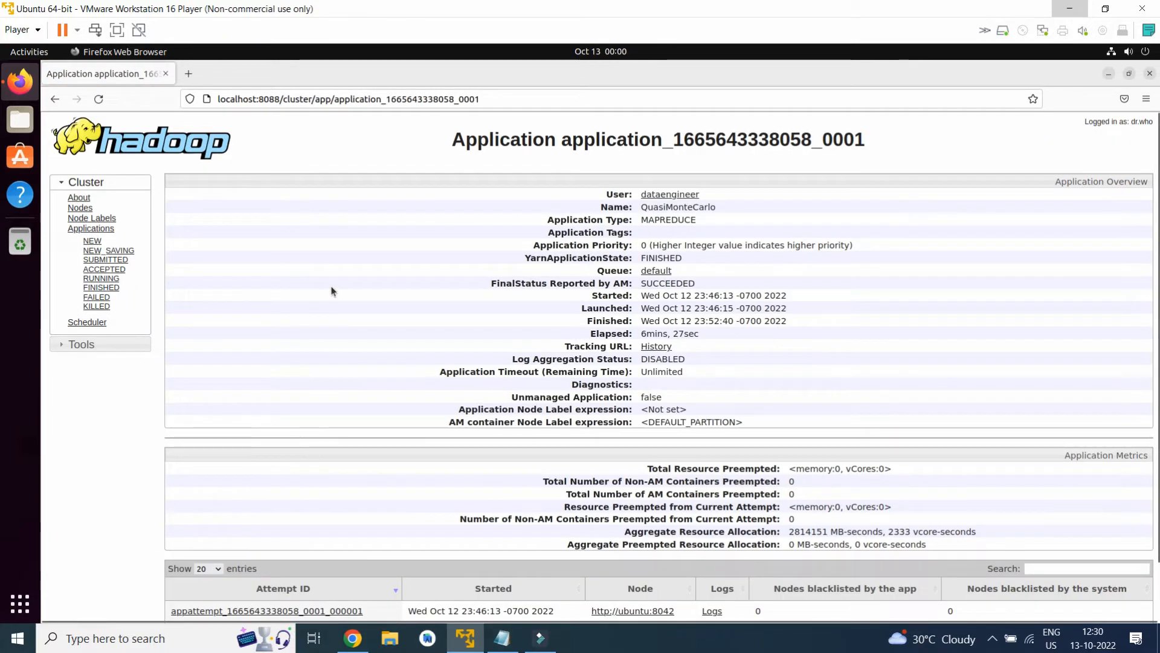
scroll("down", 3)
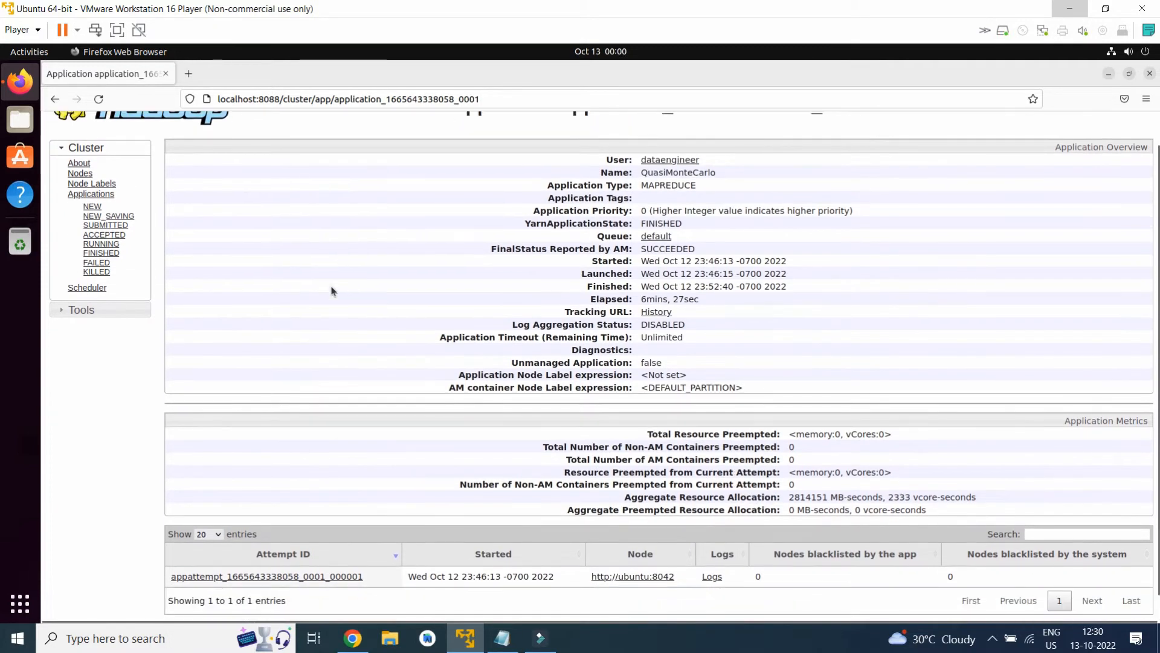
mouse_move(654, 235)
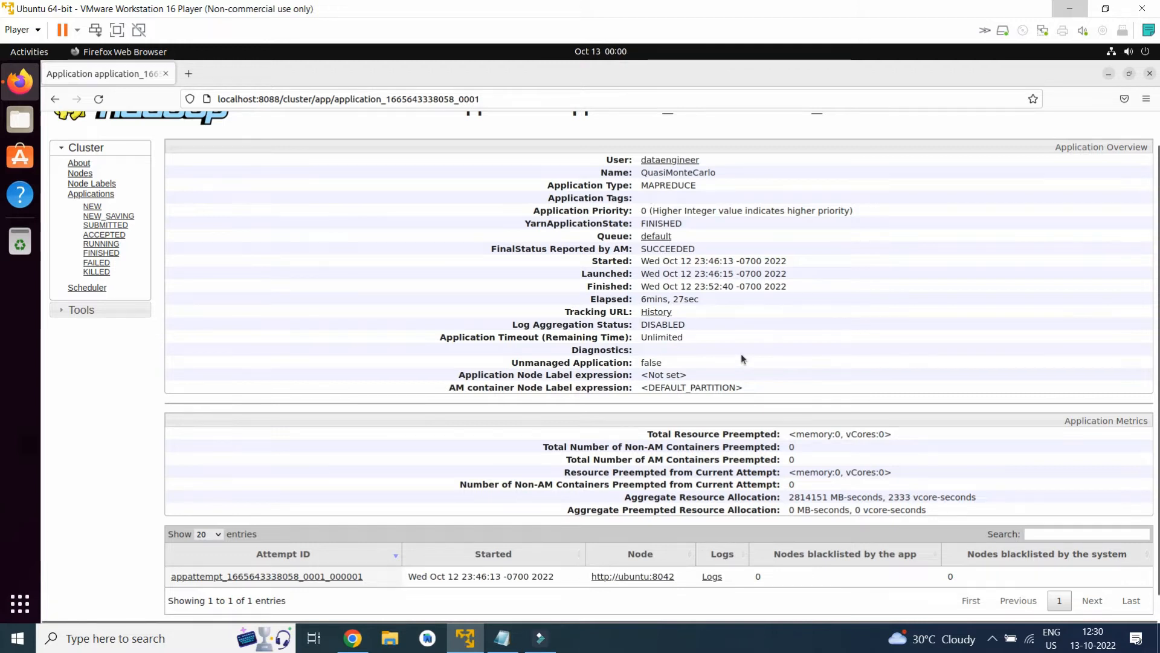
scroll("down", 3)
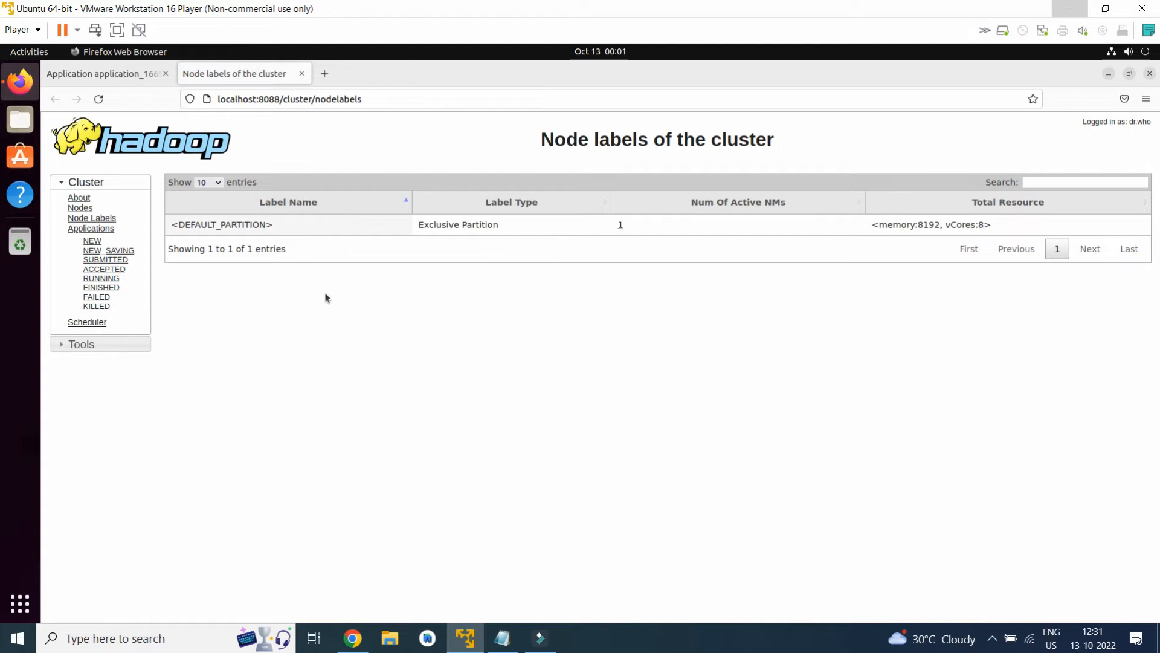
mouse_move(471, 301)
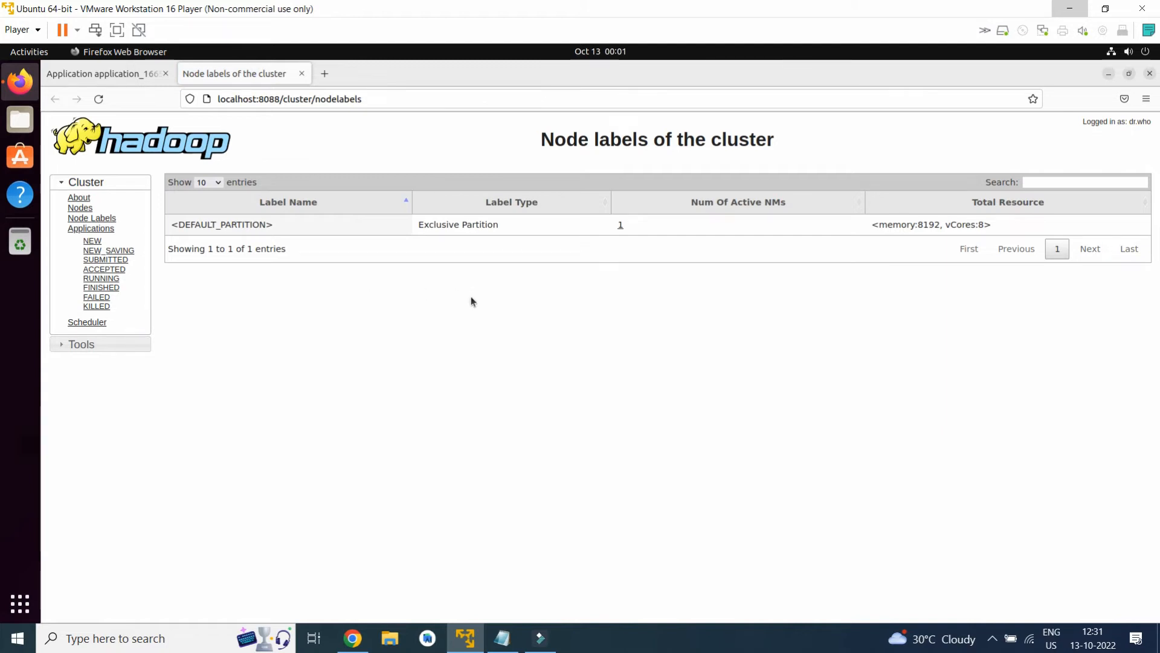
left_click(103, 73)
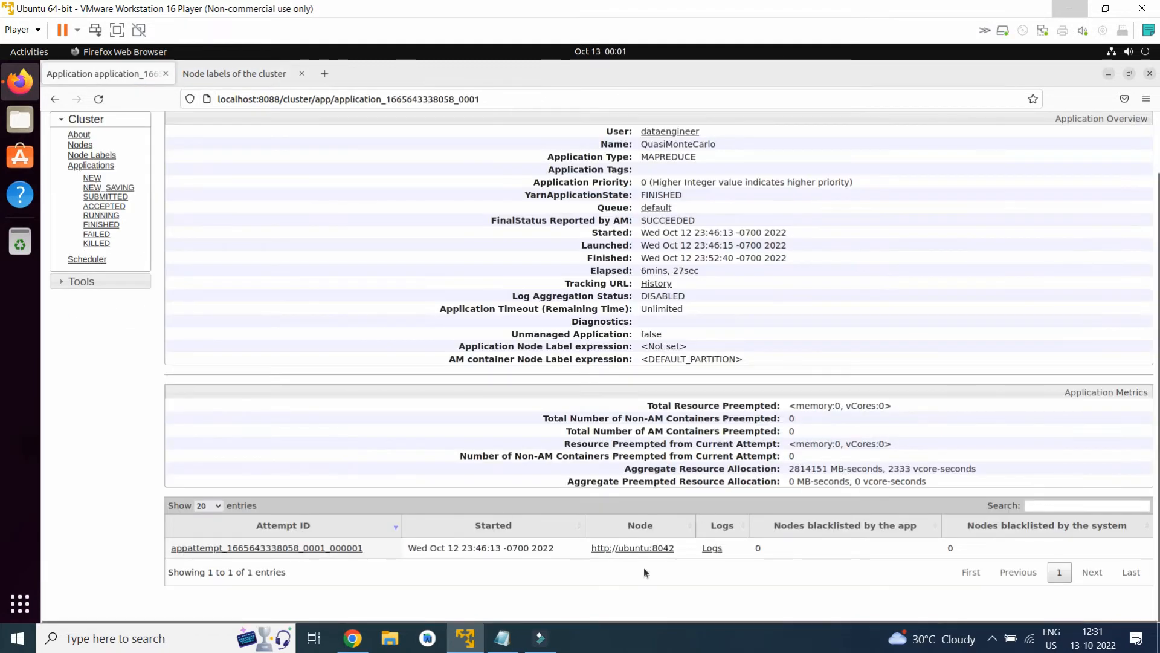
mouse_move(296, 551)
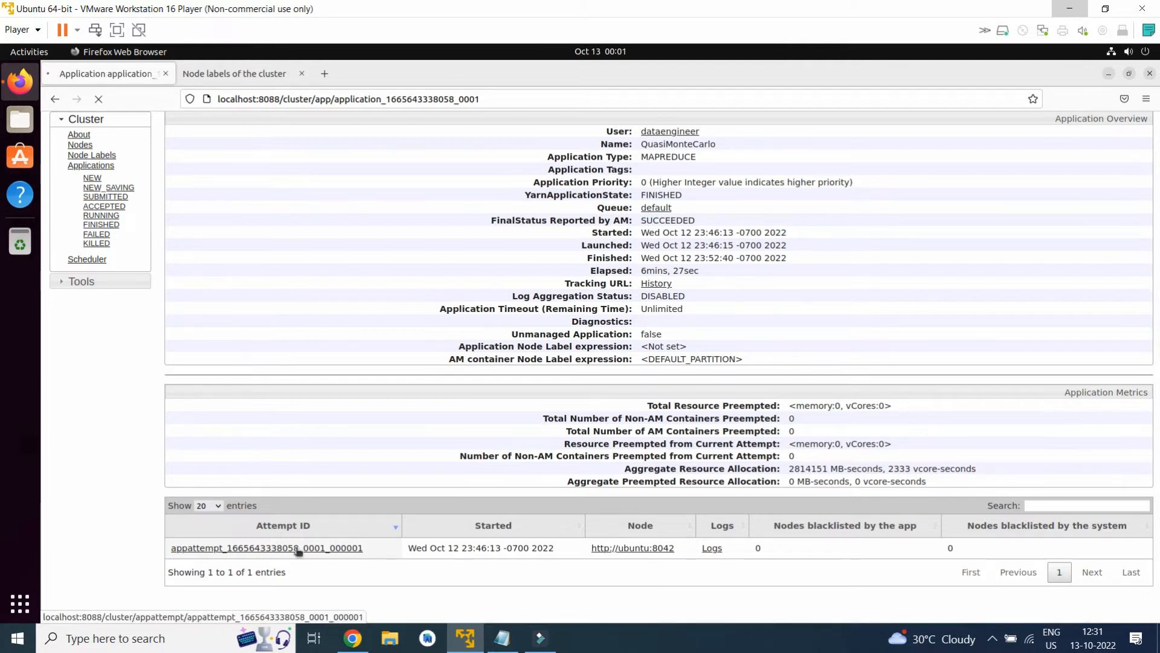
left_click(266, 547)
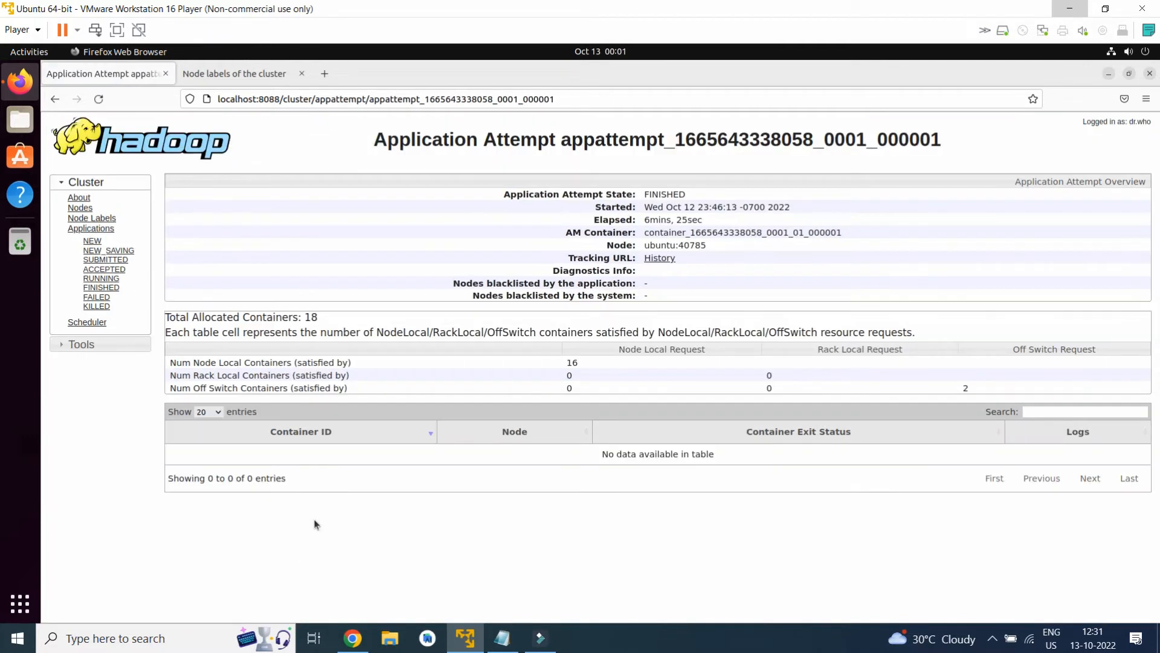
mouse_move(866, 518)
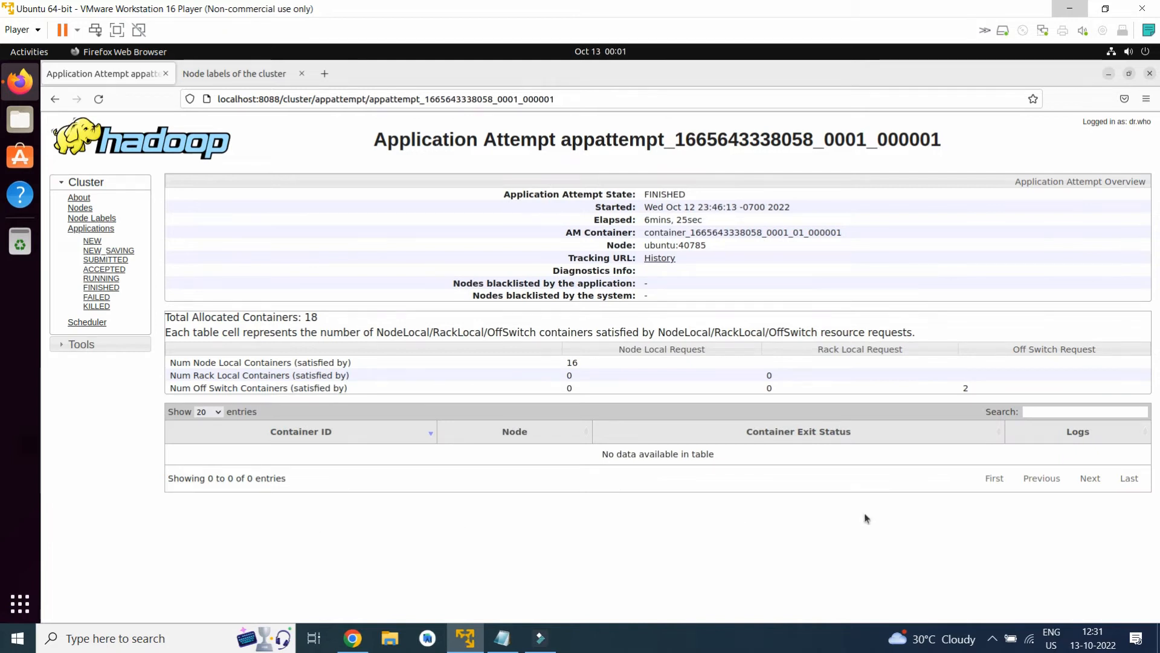
mouse_move(266, 168)
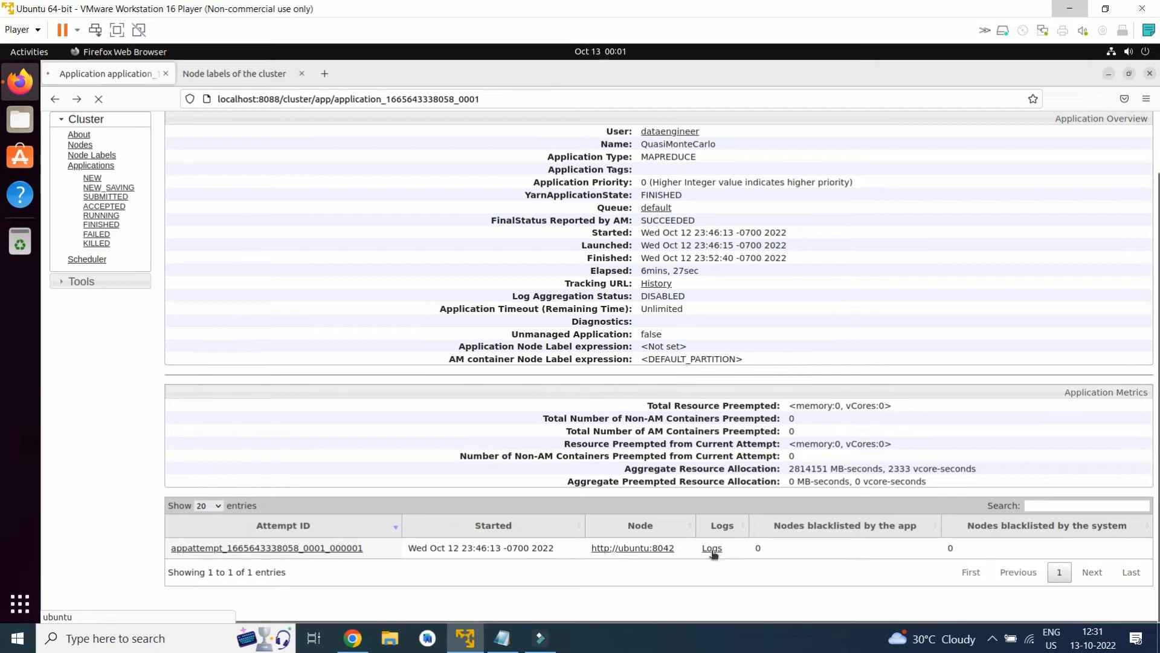
mouse_move(712, 547)
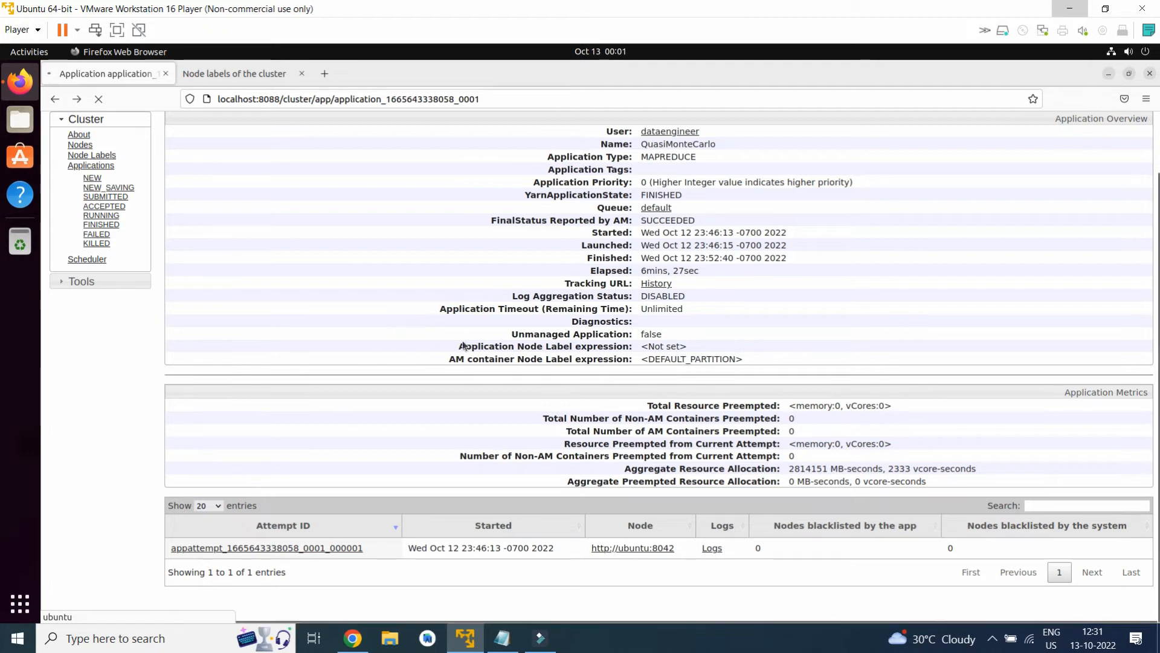
mouse_move(711, 547)
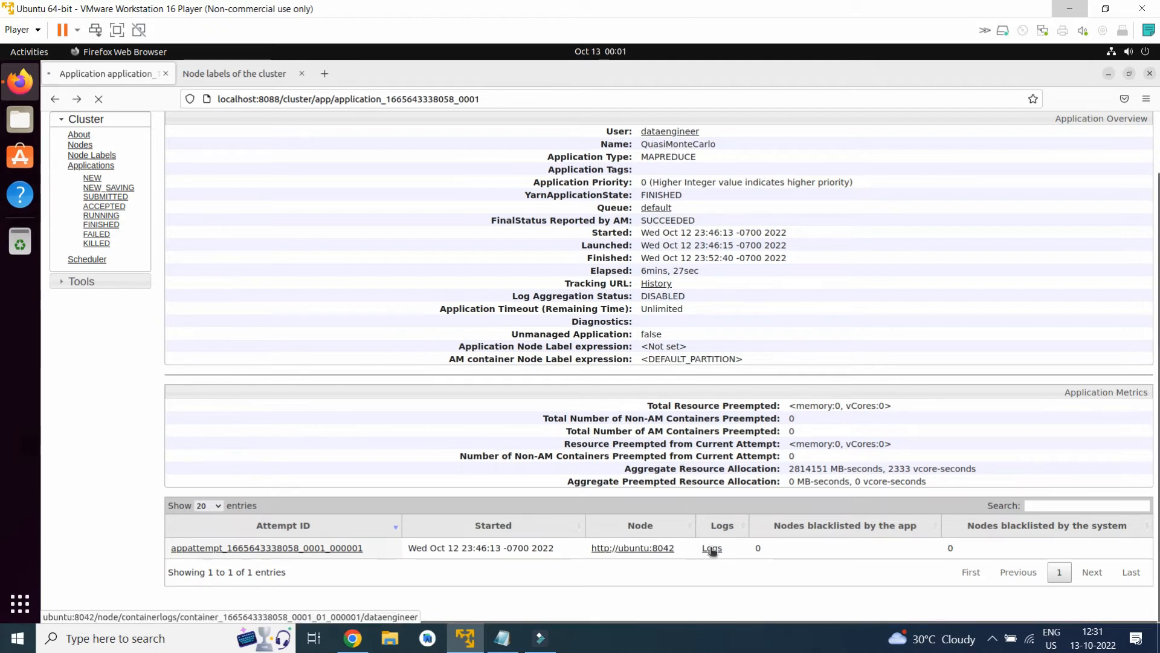
left_click(711, 547)
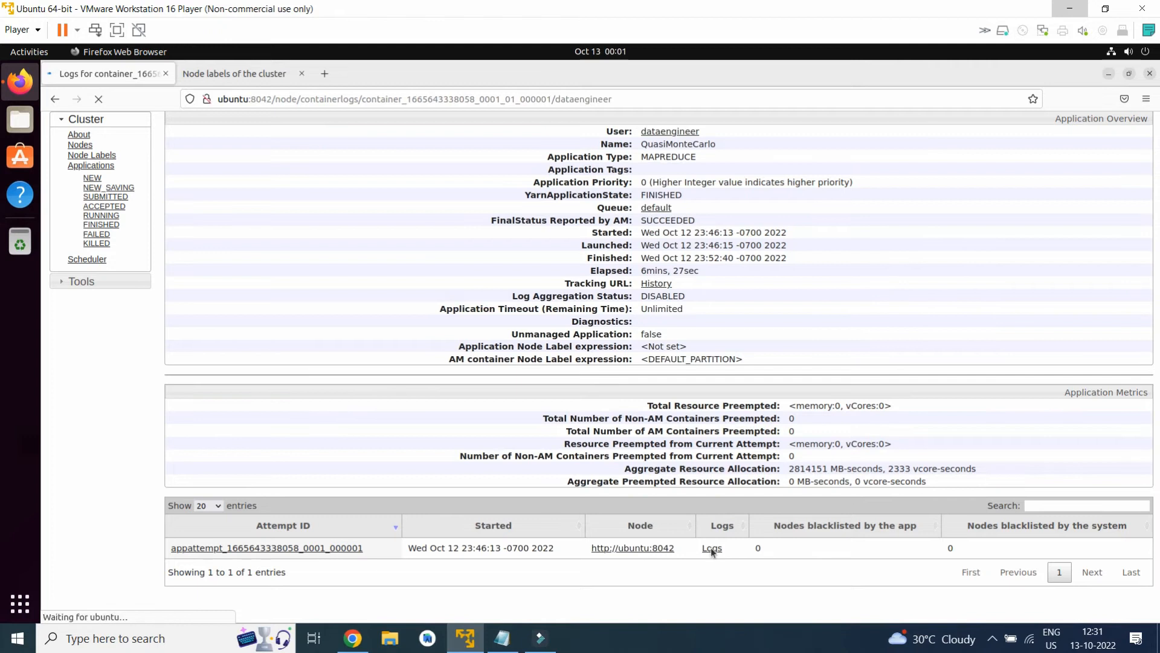
left_click(711, 548)
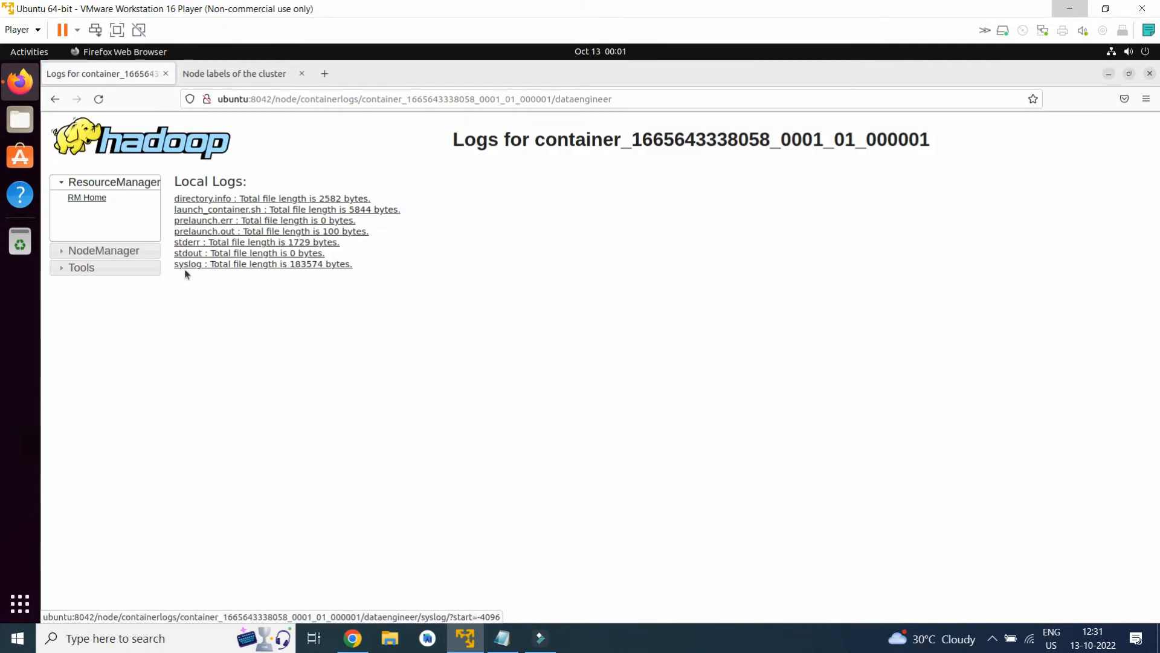
mouse_move(187, 244)
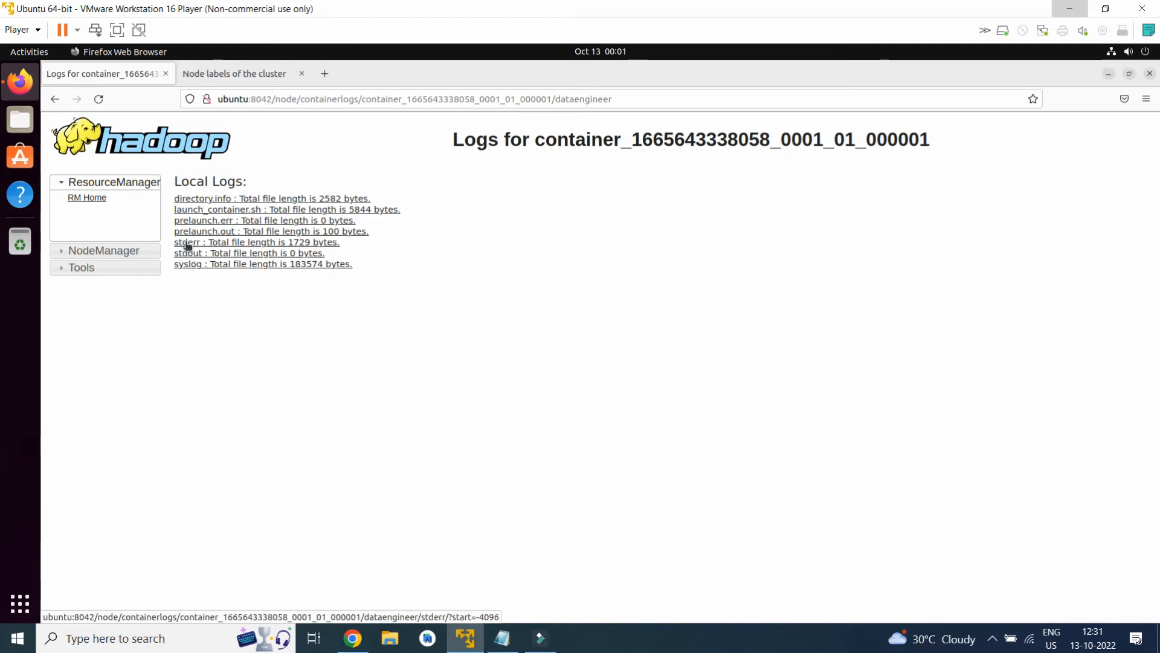
mouse_move(194, 250)
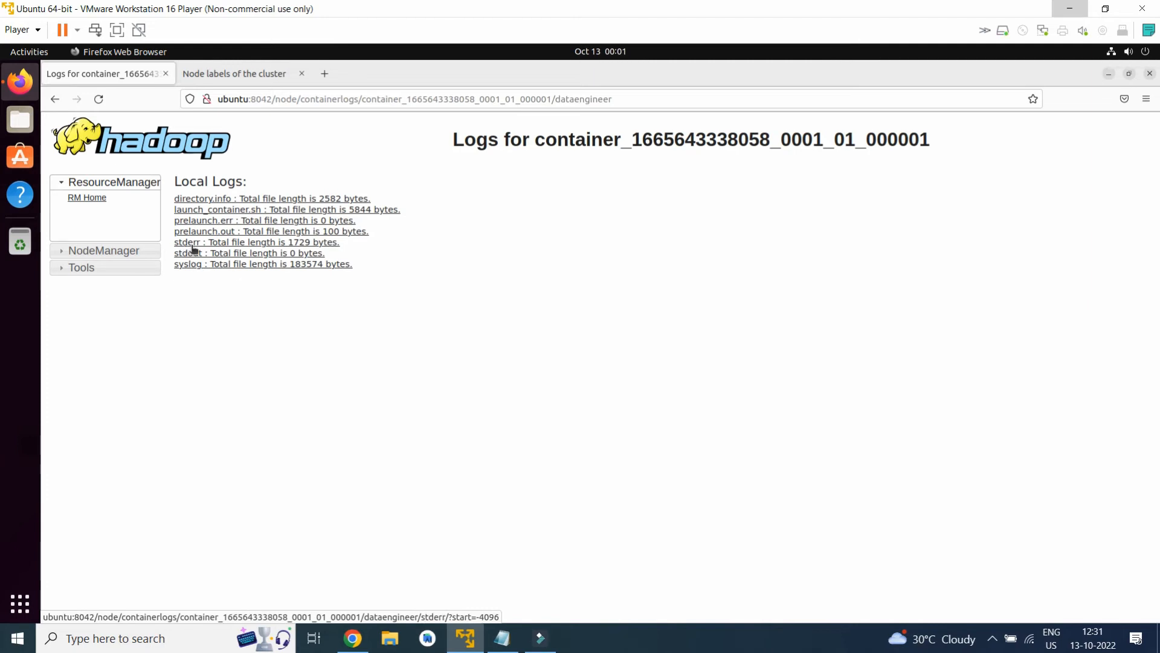
mouse_move(193, 253)
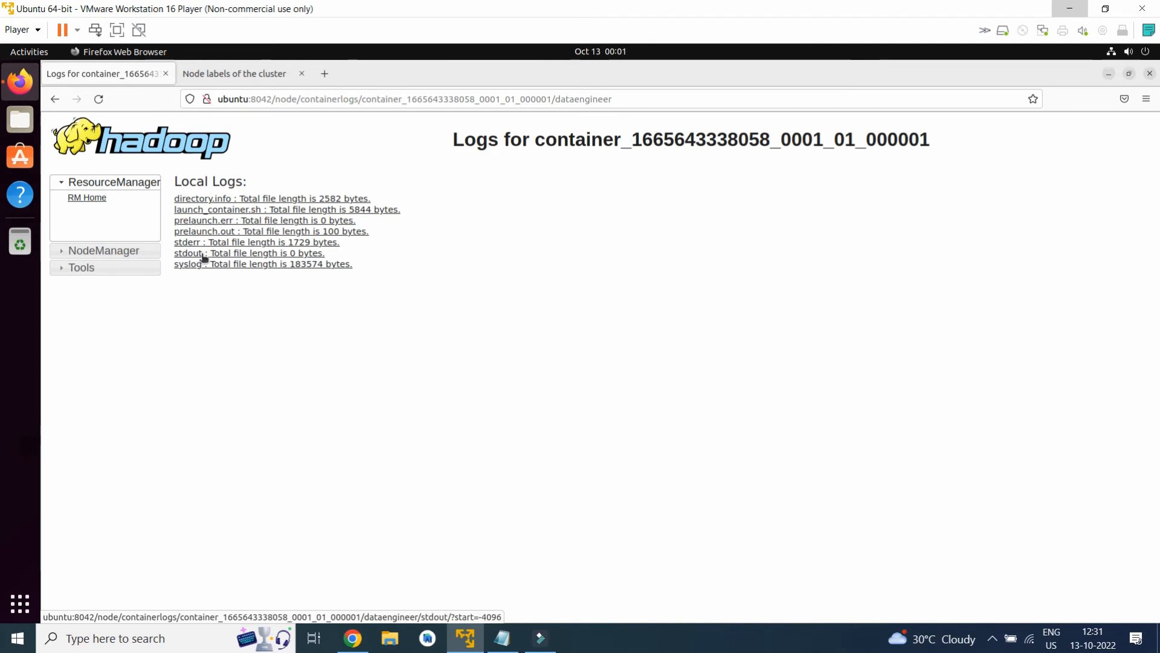
mouse_move(198, 268)
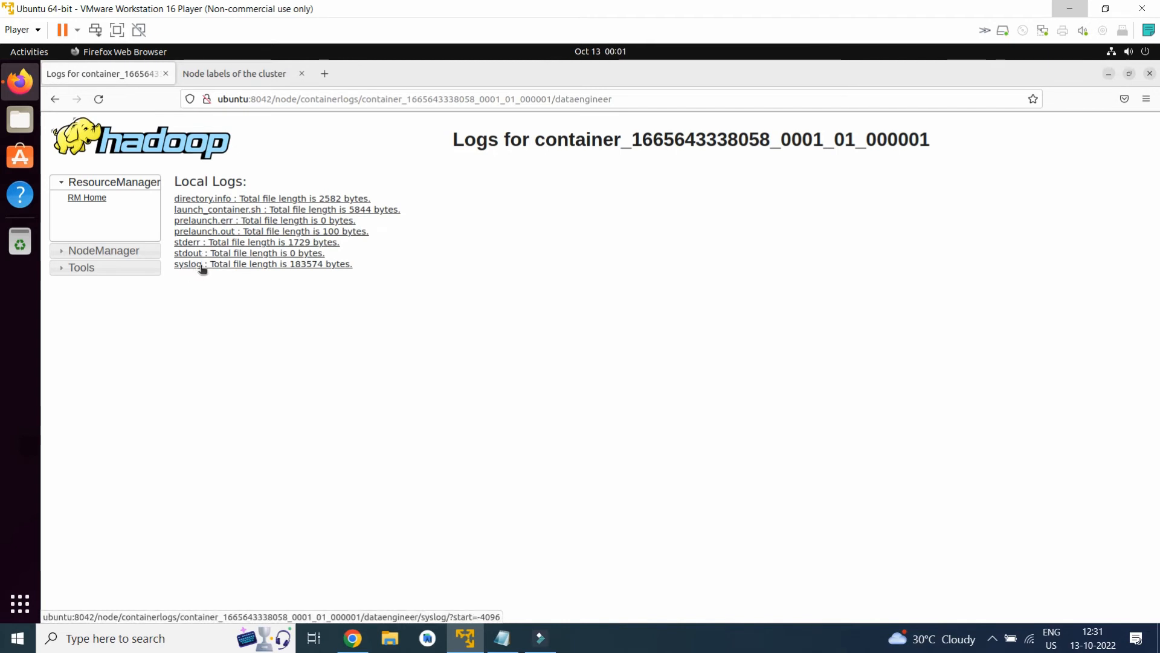
mouse_move(190, 280)
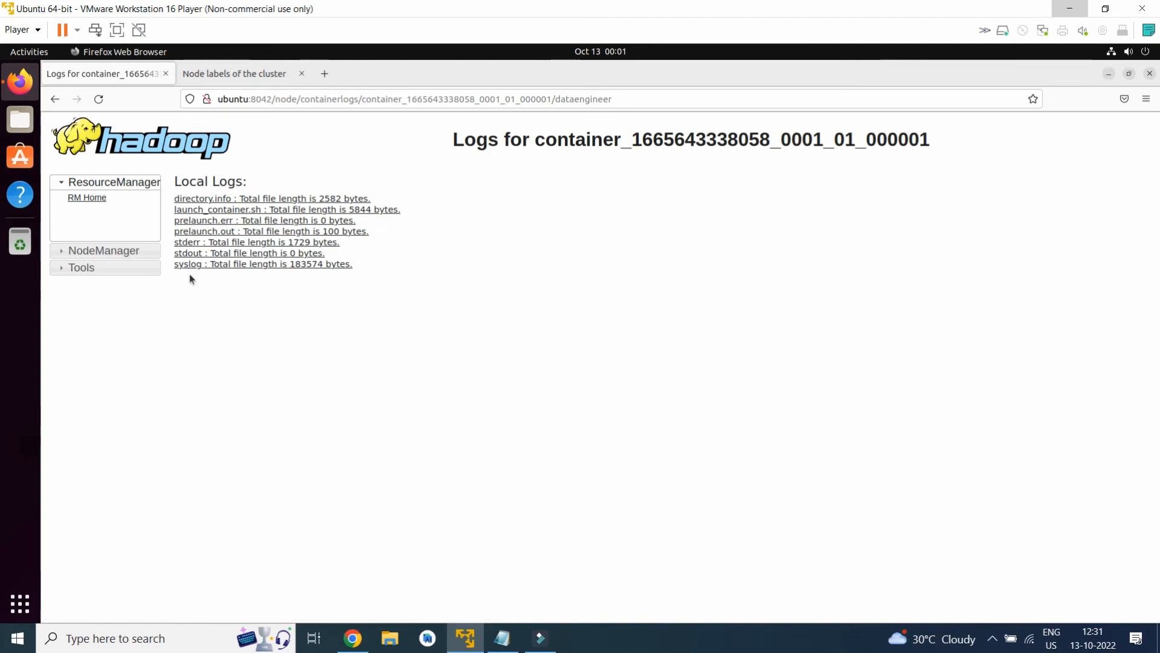
mouse_move(54, 98)
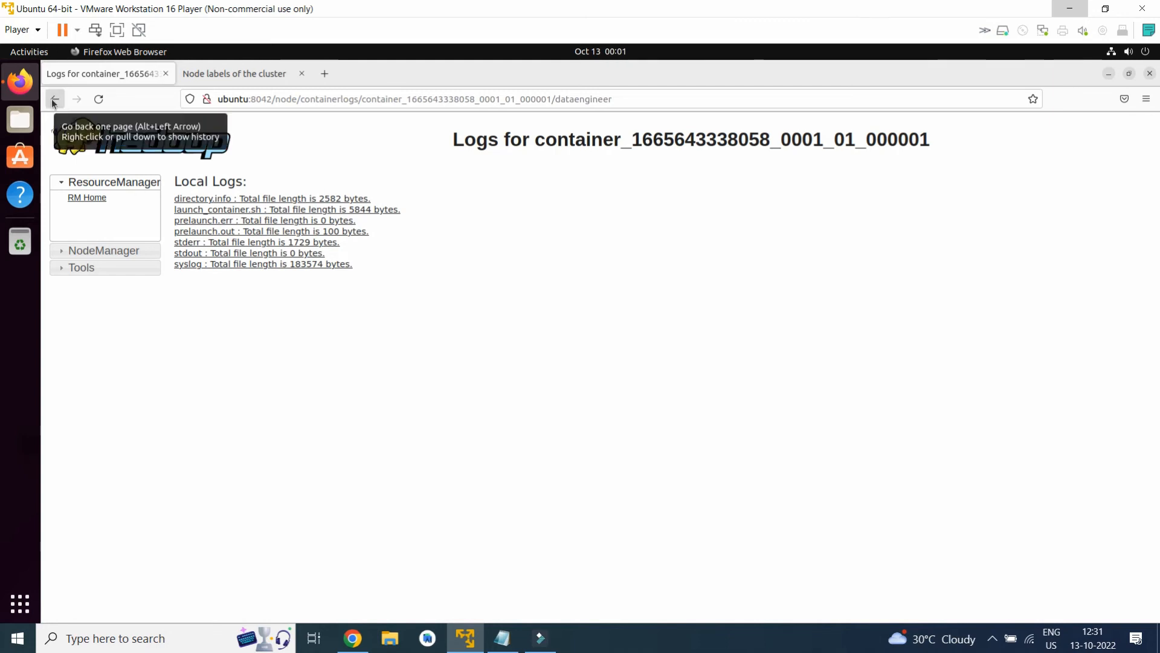
mouse_move(267, 339)
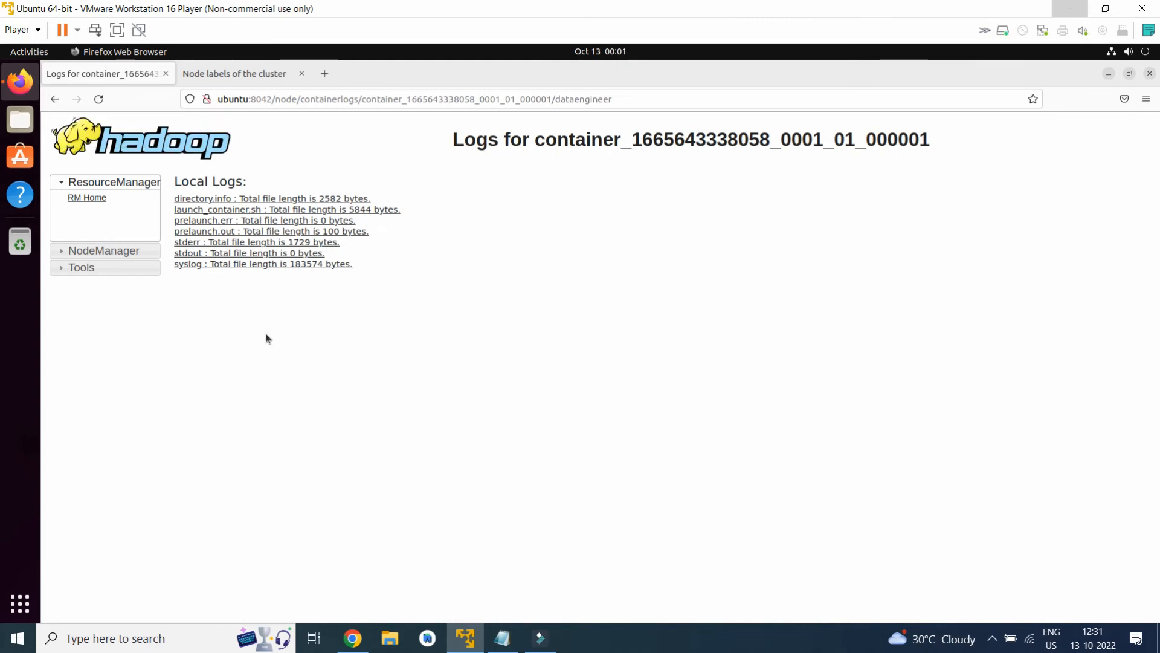
mouse_move(268, 283)
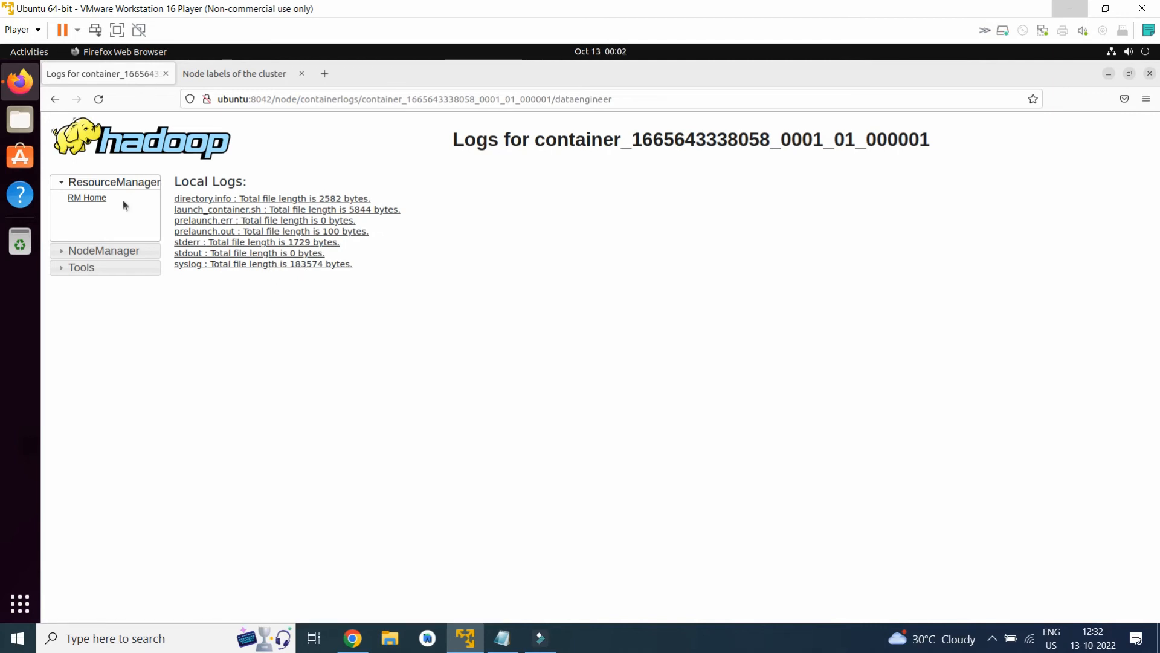
mouse_move(87, 198)
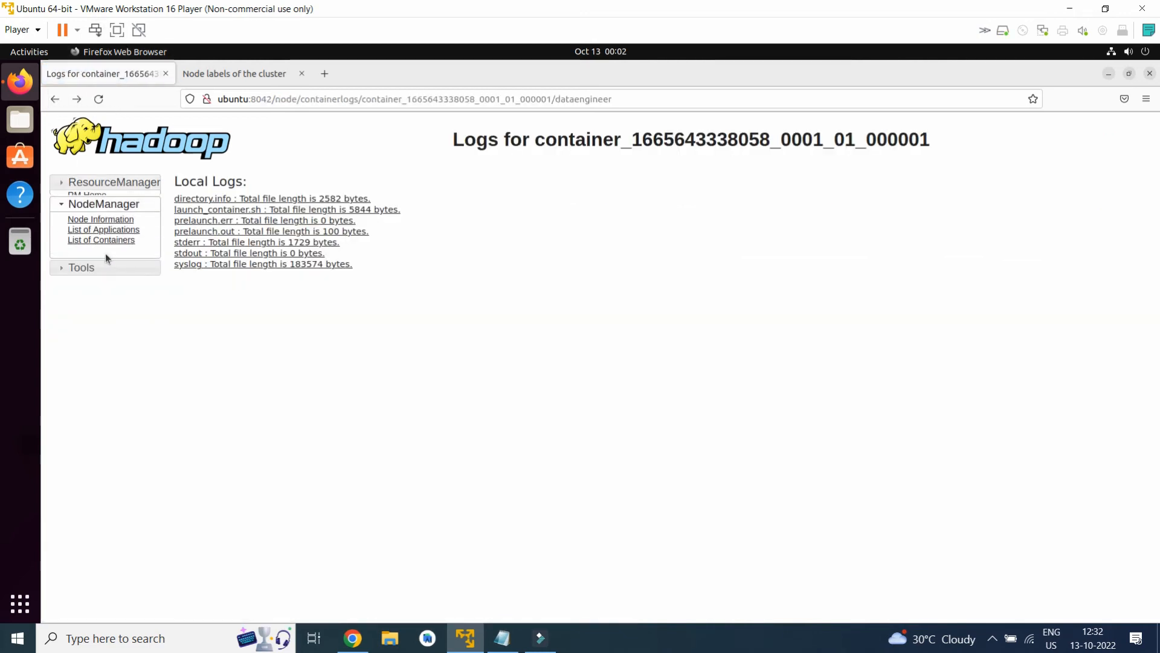
left_click(101, 214)
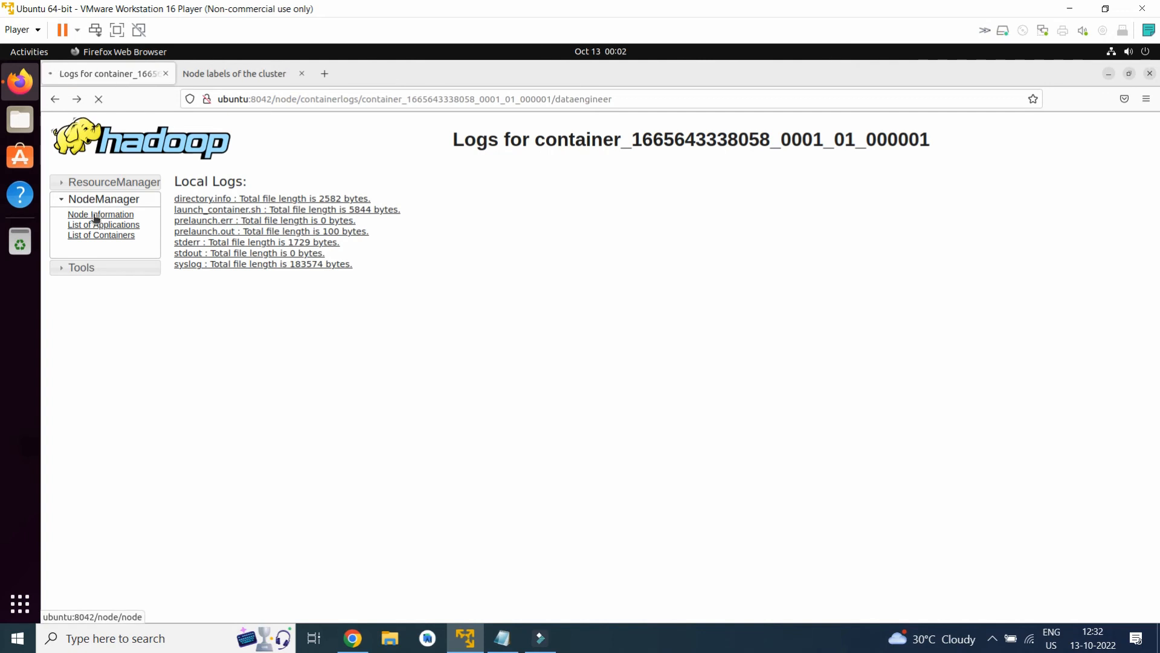
left_click(101, 214)
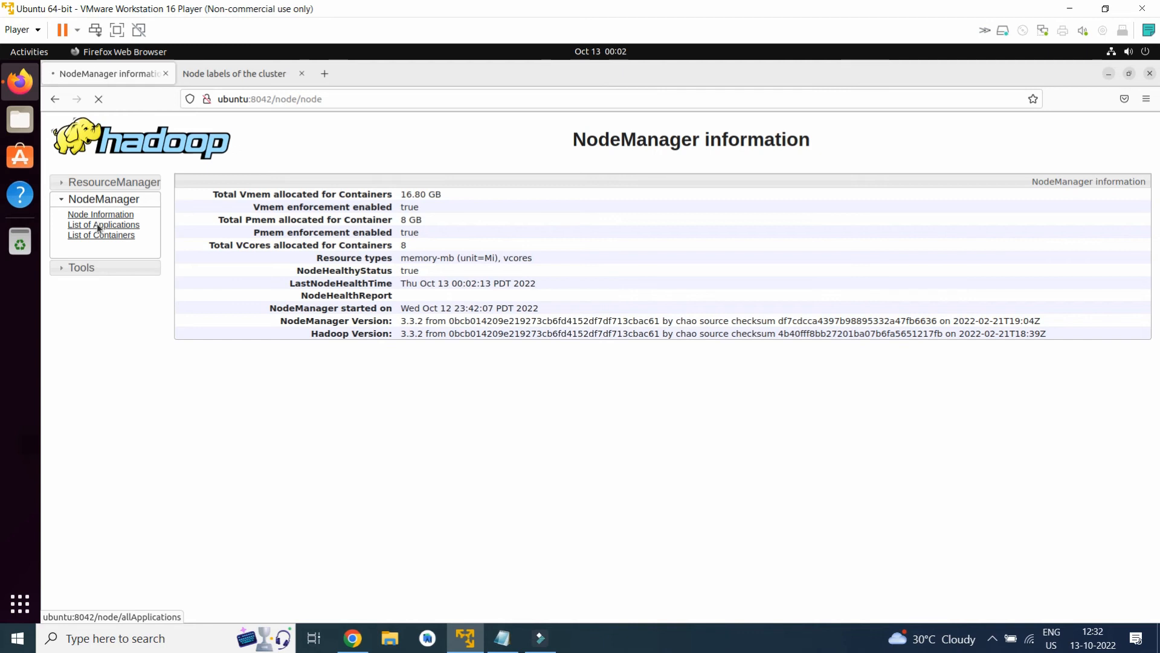
left_click(103, 224)
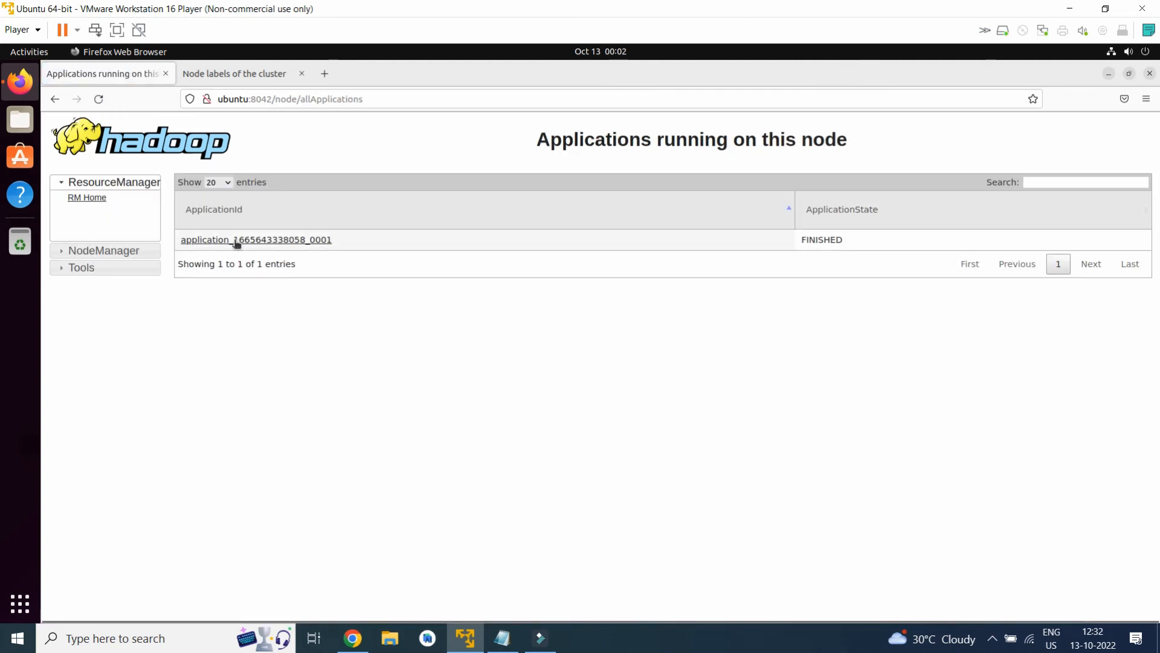
mouse_move(278, 245)
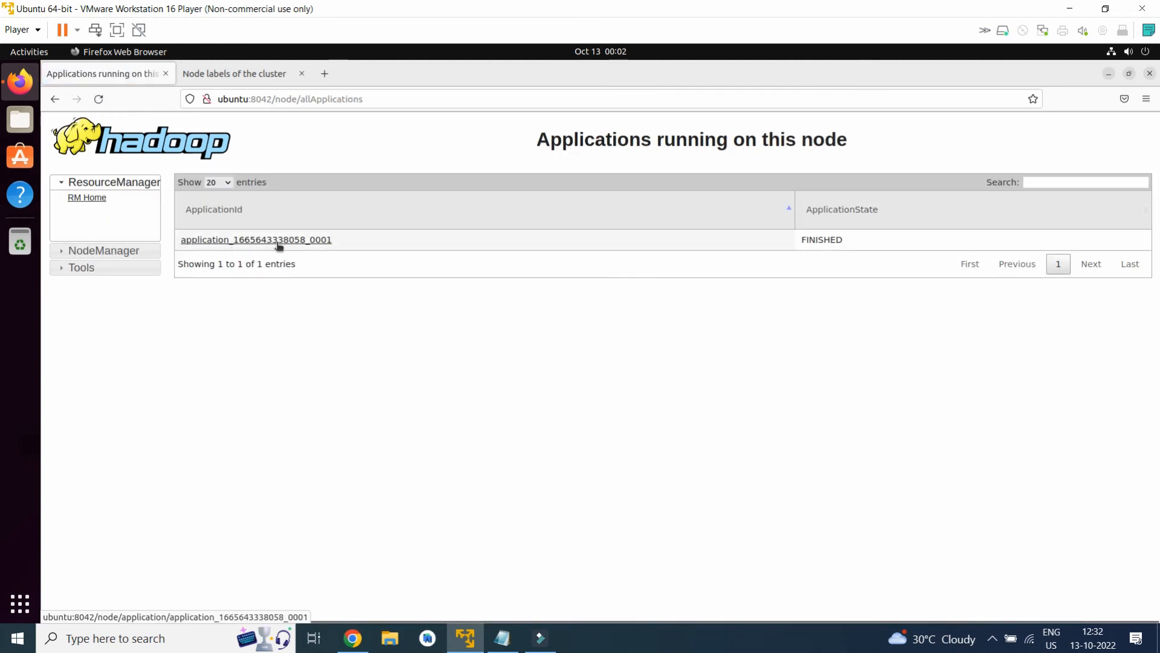
left_click(256, 240)
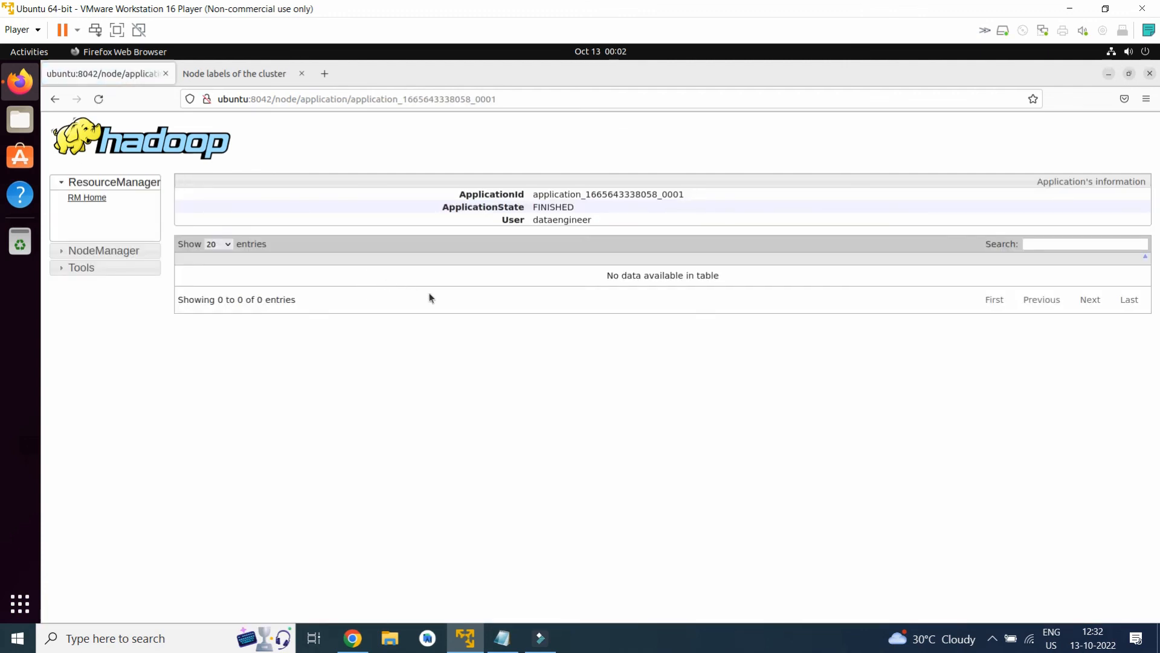
left_click(80, 267)
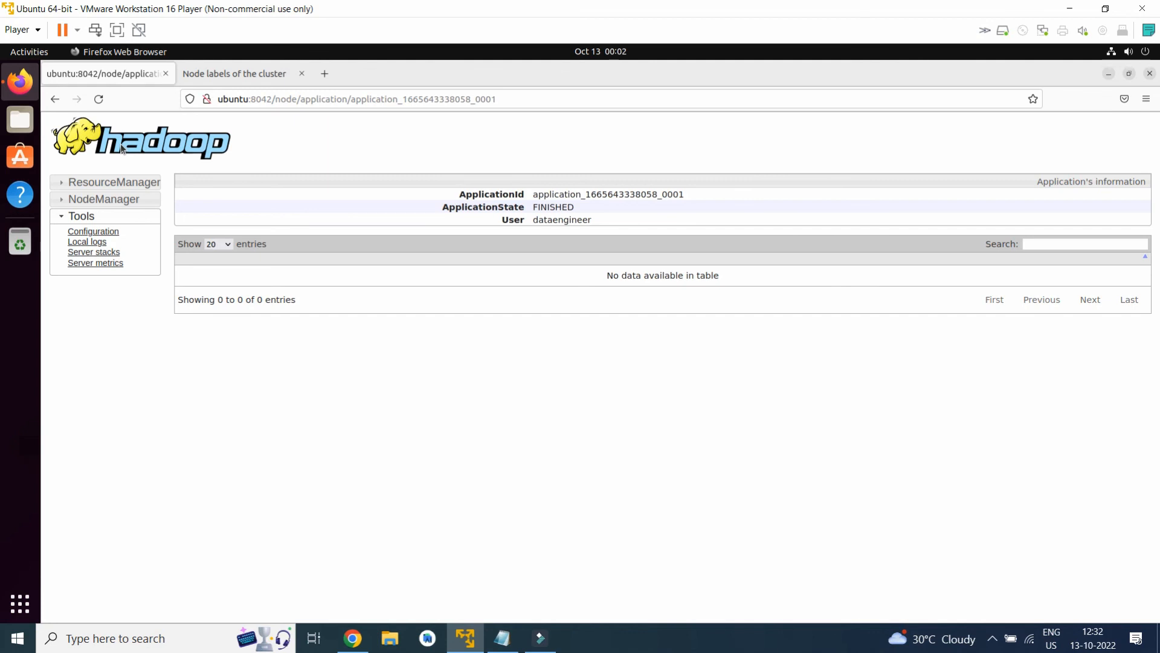
mouse_move(121, 158)
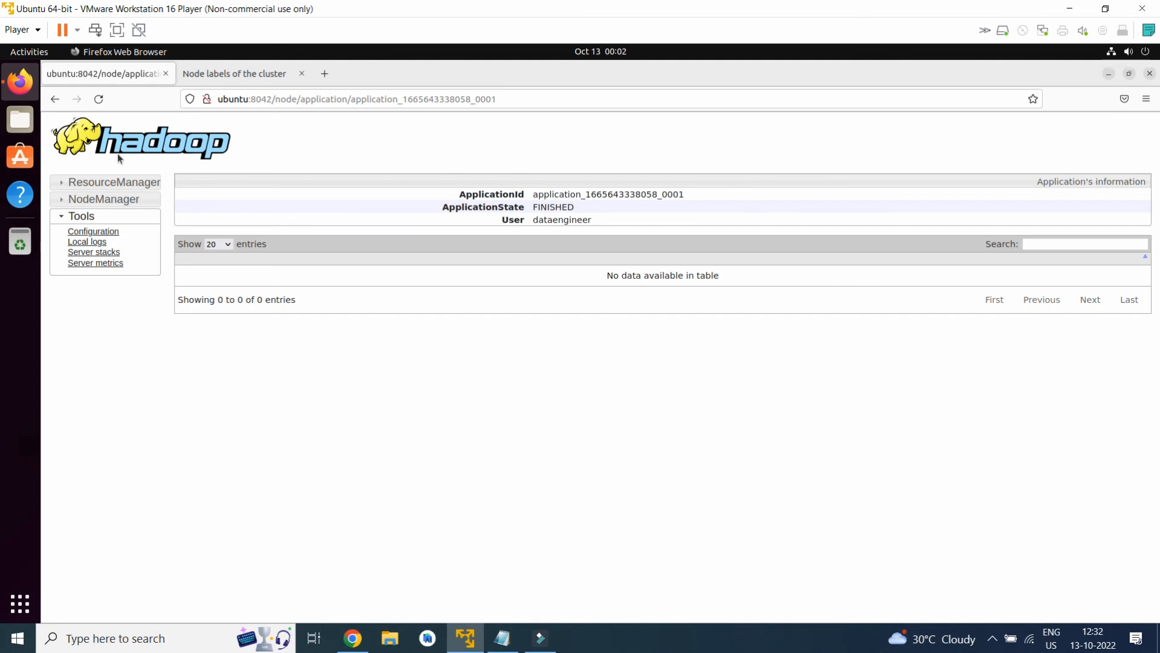